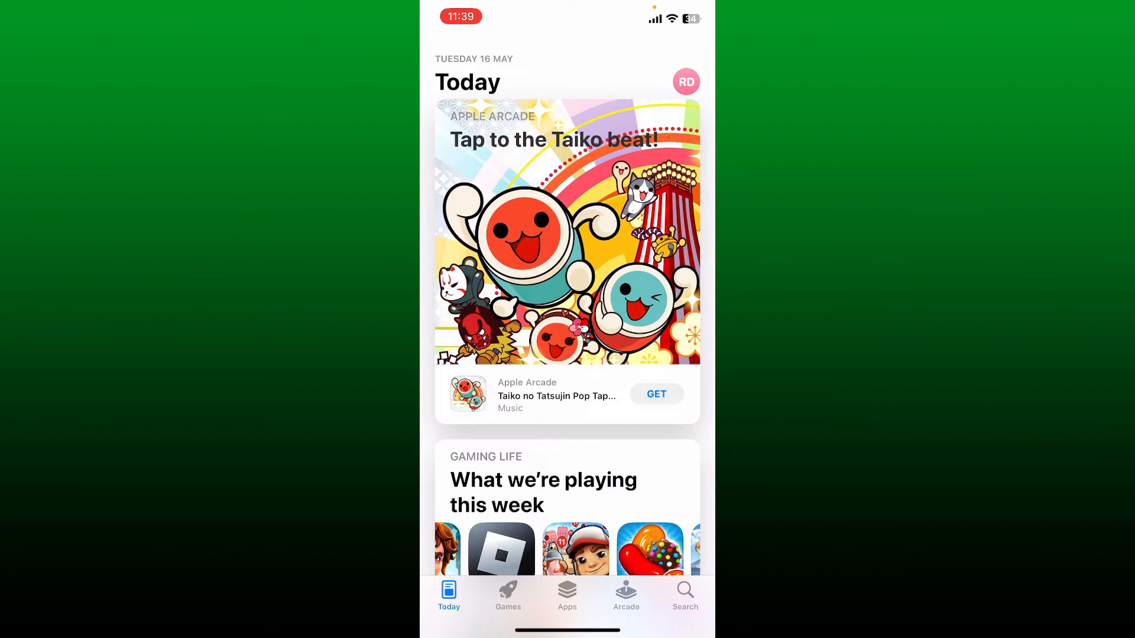
- Search the App Store for "meesho" to list Meesho: Online Shopping first
left_click(684, 593)
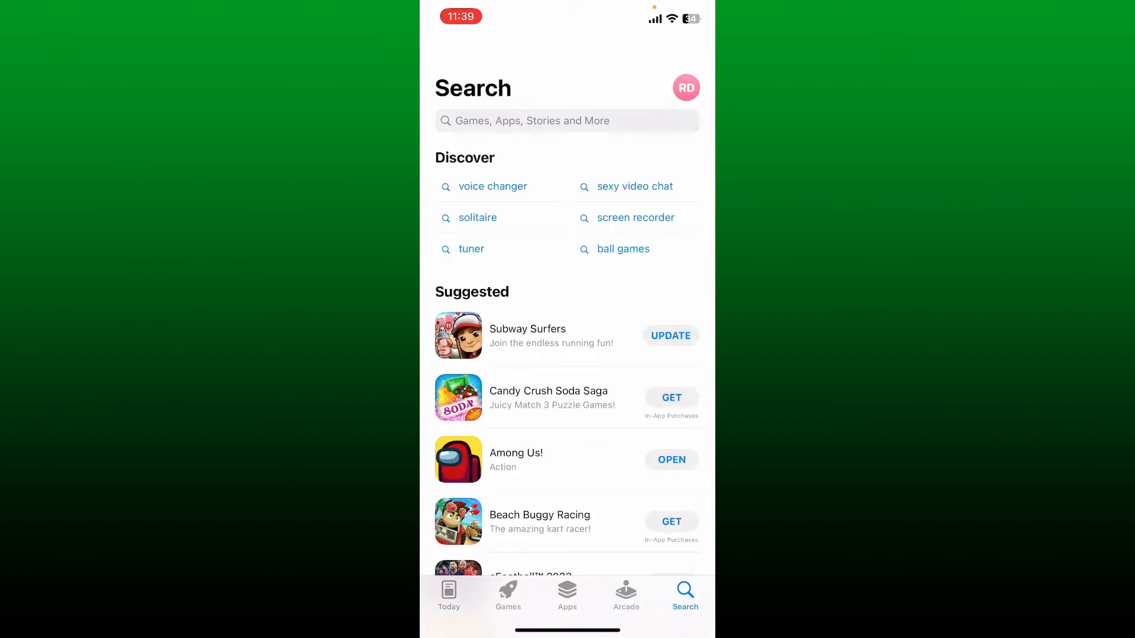
type("eesho")
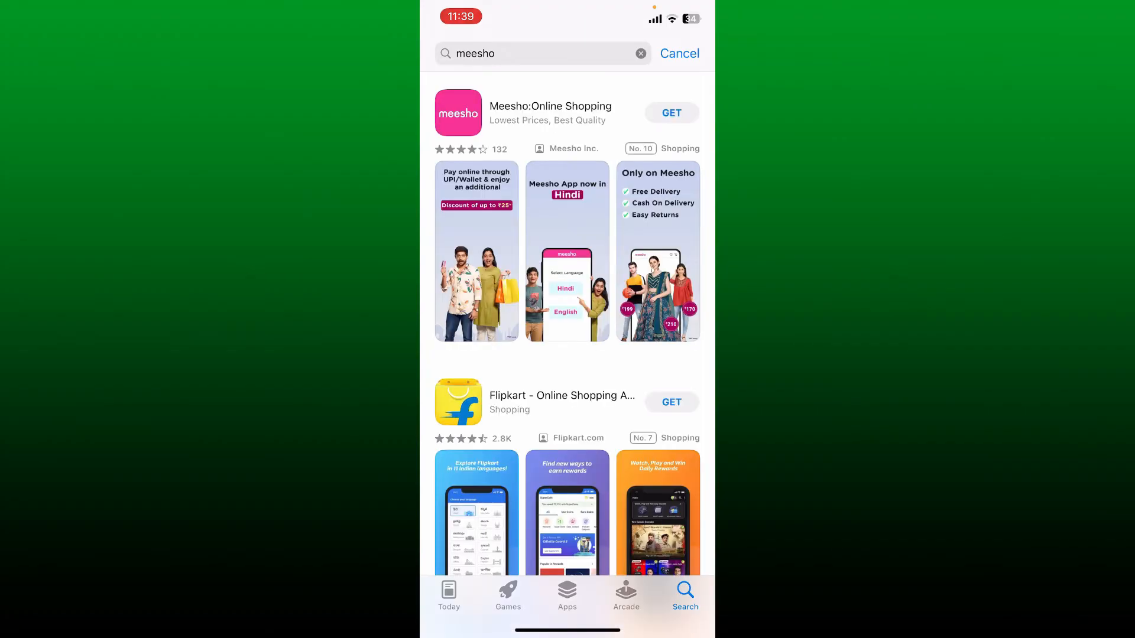
- Download Meesho: Online Shopping from its App Store page until it offers Open
left_click(549, 112)
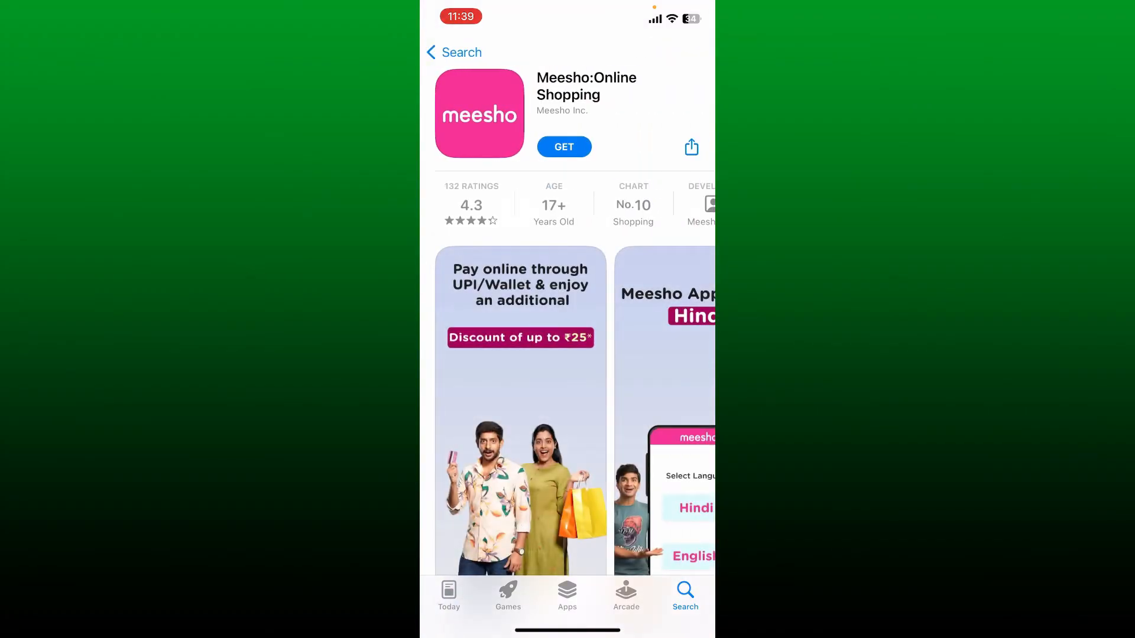
left_click(564, 146)
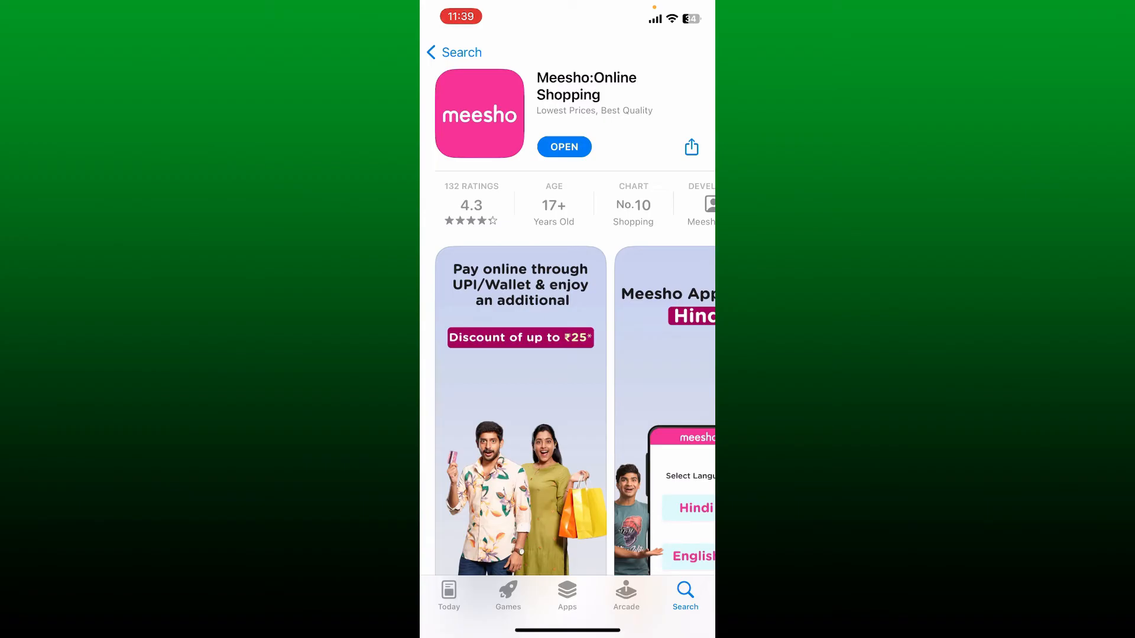
- Launch Meesho to its language-choice screen, then return to the iPhone home screen showing Meesho
left_click(563, 147)
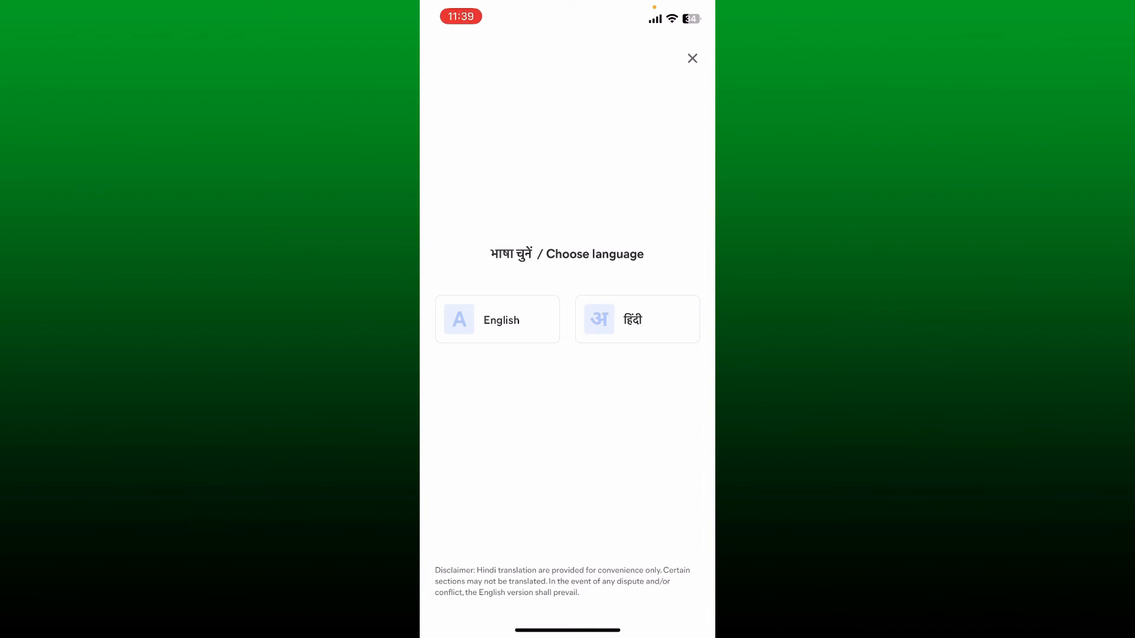
left_click(692, 58)
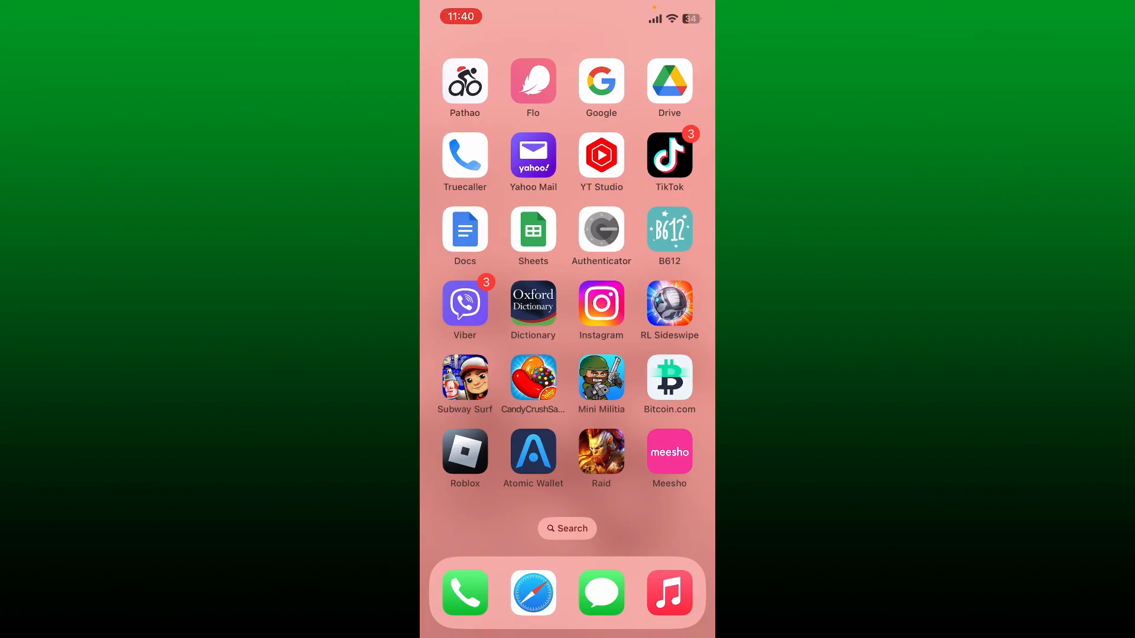
scroll("left", 3)
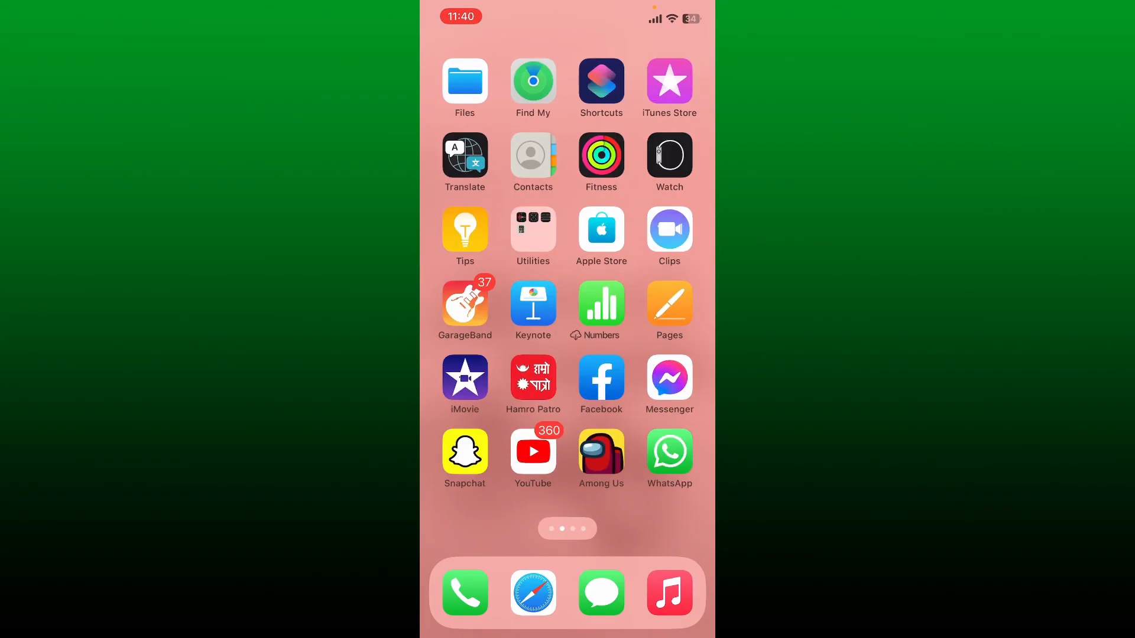